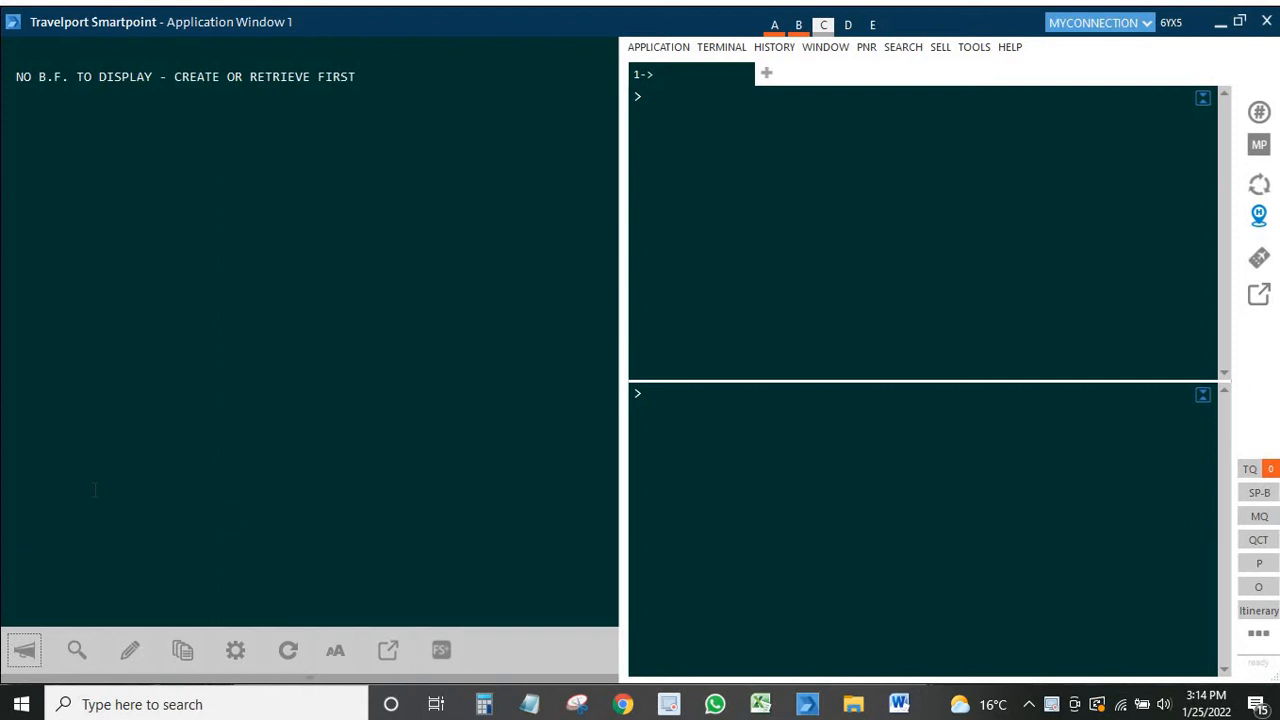
{"action": "mouse_move", "coordinate": [531, 512]}
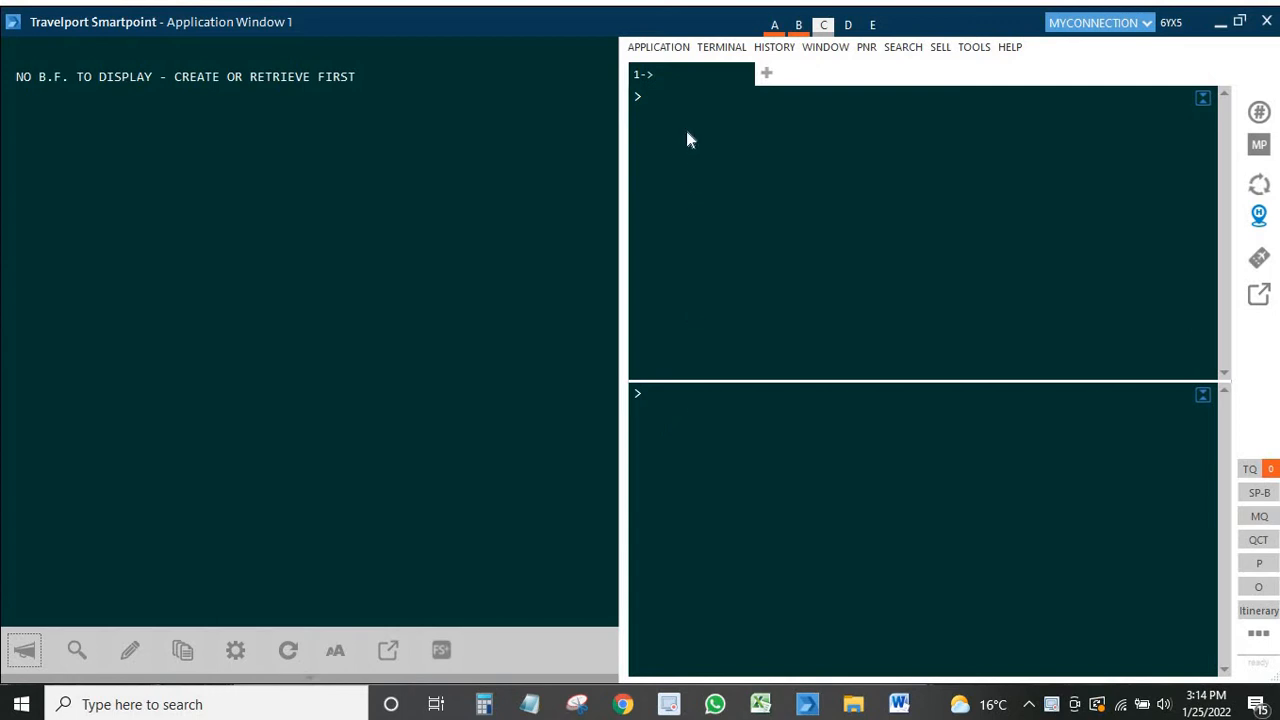
Enter availability command A25FEBDXBISB*EK for Emirates flights Dubai to Islamabad on 25 February.
{"action": "left_click", "coordinate": [645, 96]}
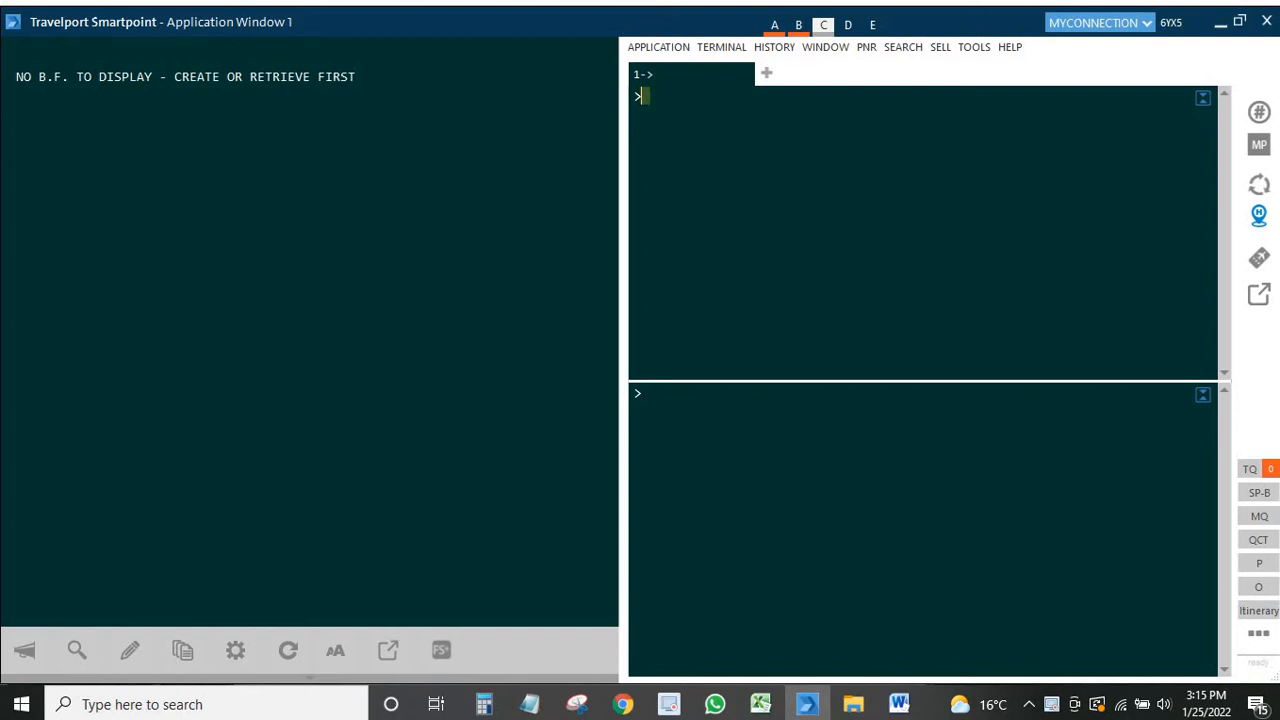
{"action": "type", "text": "A25FEB"}
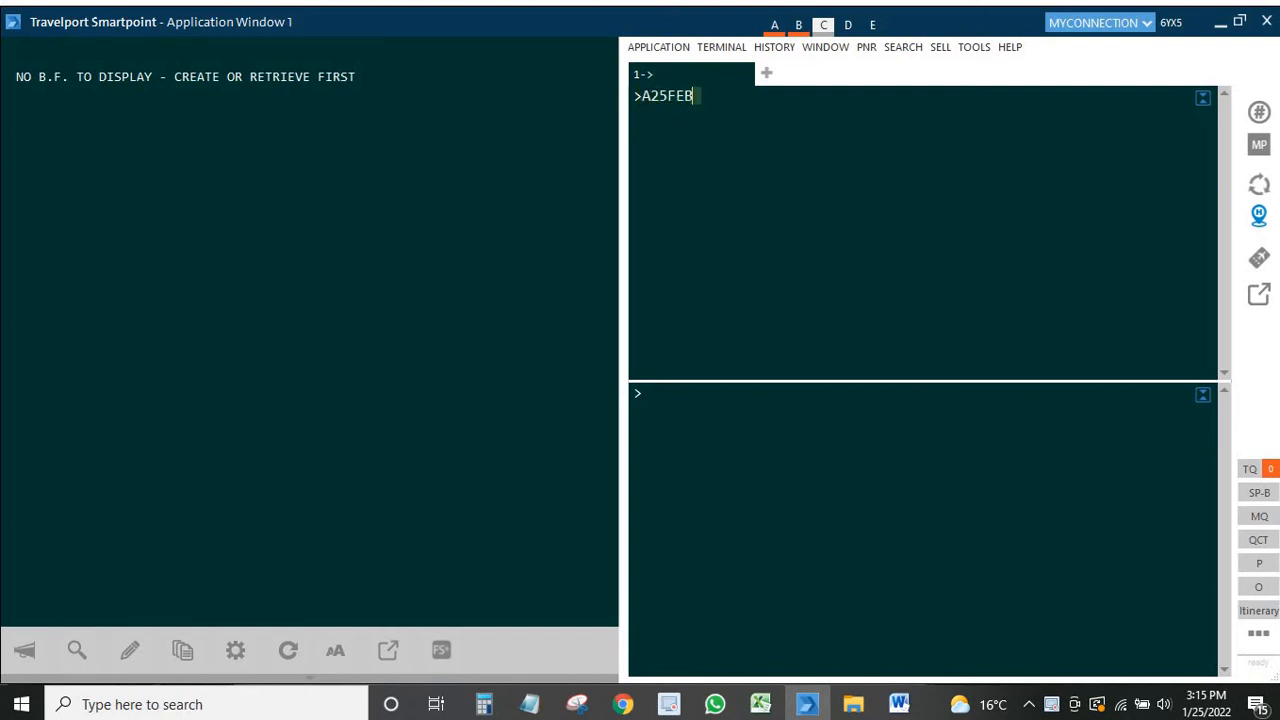
{"action": "type", "text": "DXB"}
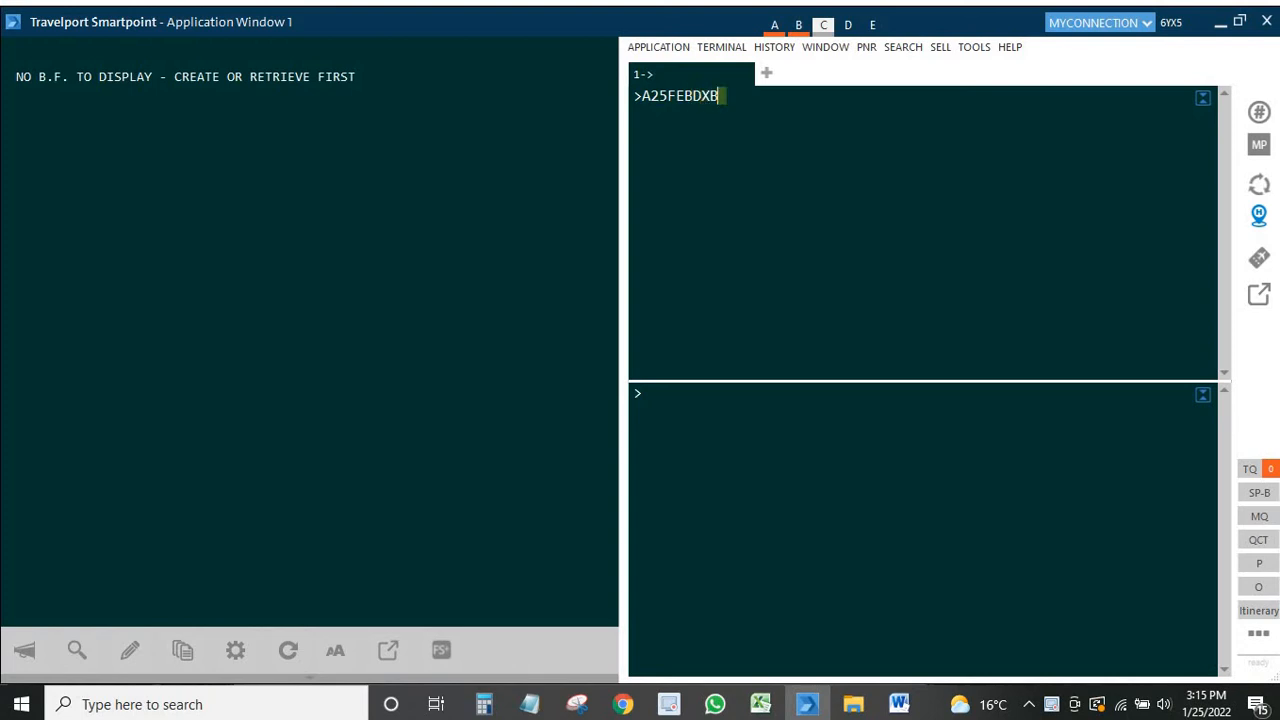
{"action": "type", "text": "ISB"}
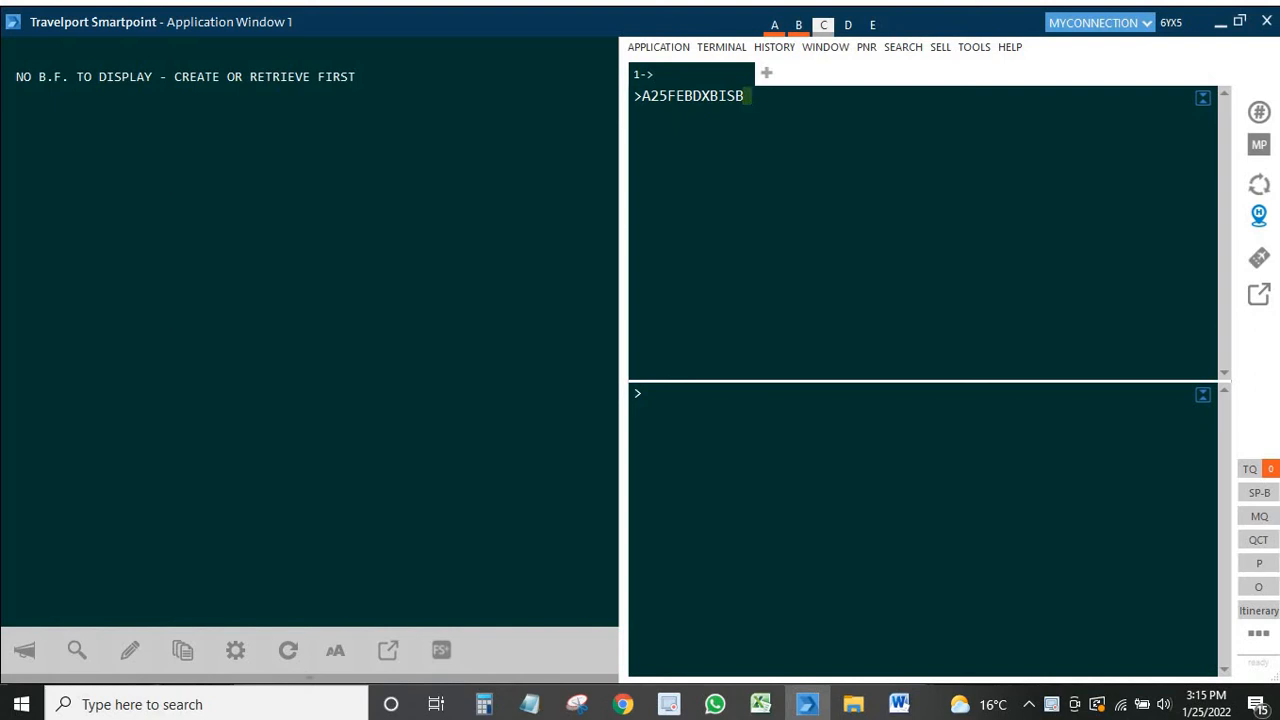
{"action": "type", "text": "*"}
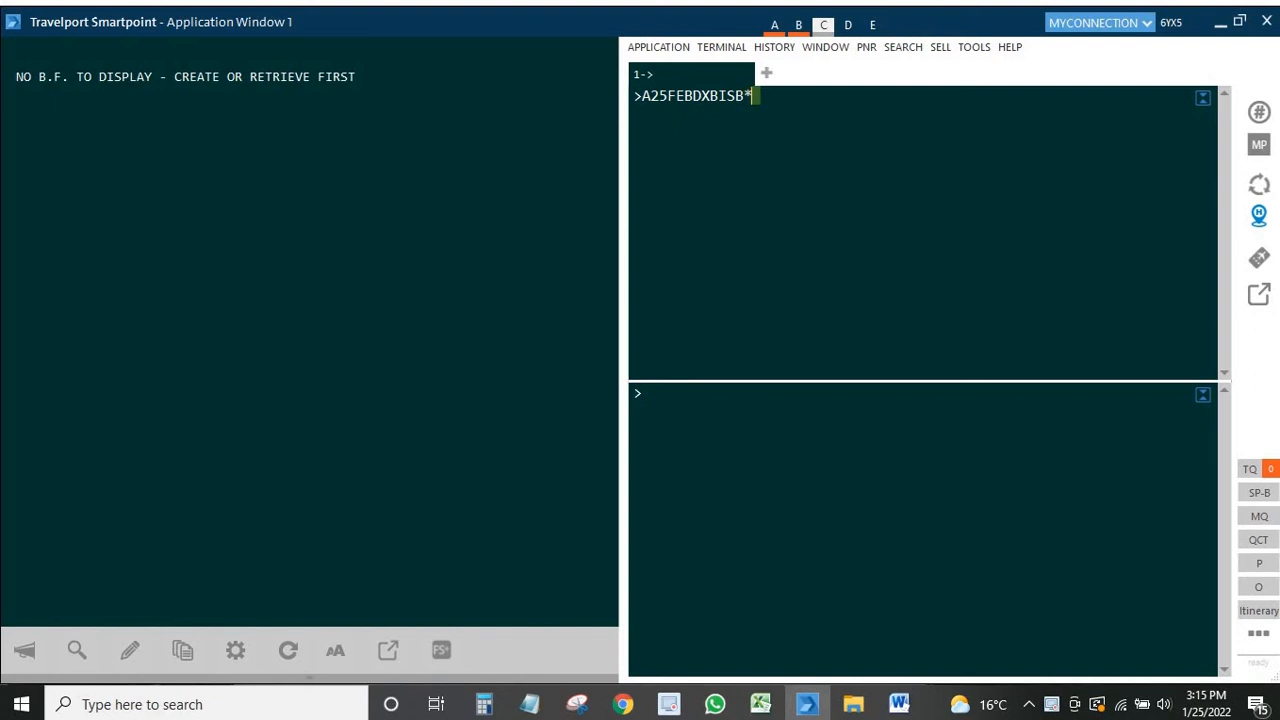
{"action": "type", "text": "E"}
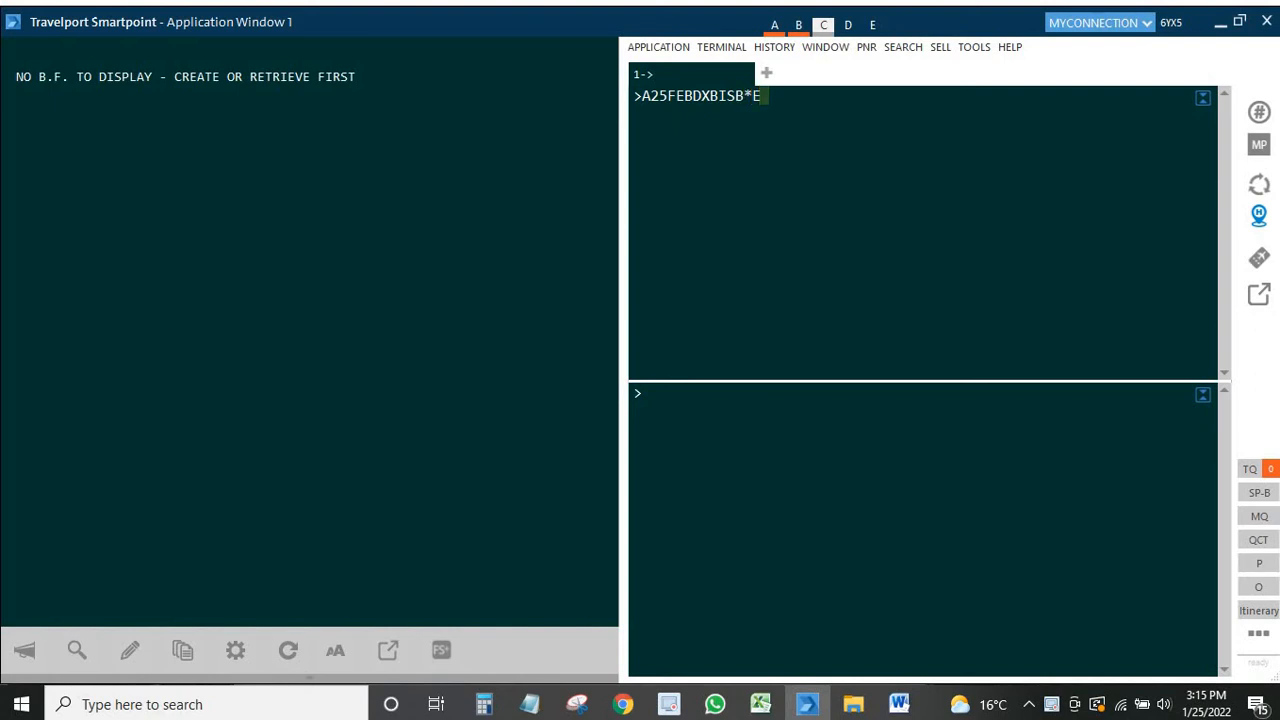
{"action": "type", "text": "K"}
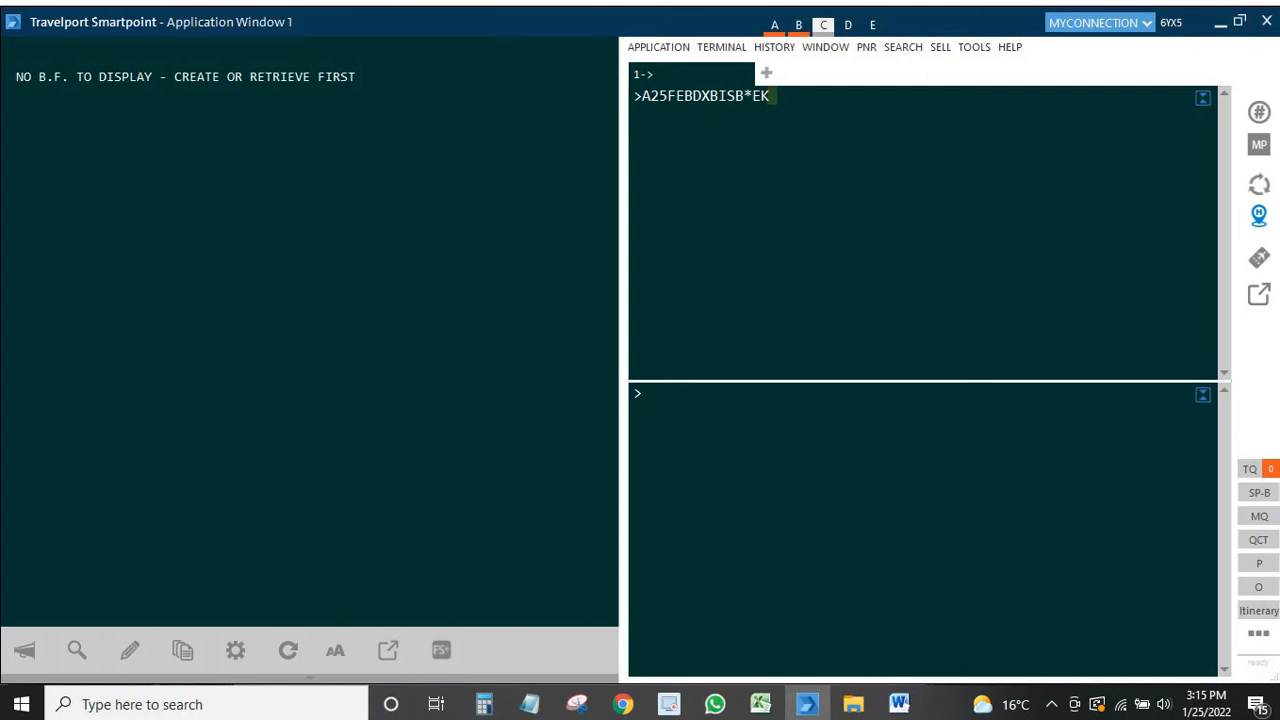
{"action": "key", "text": "enter"}
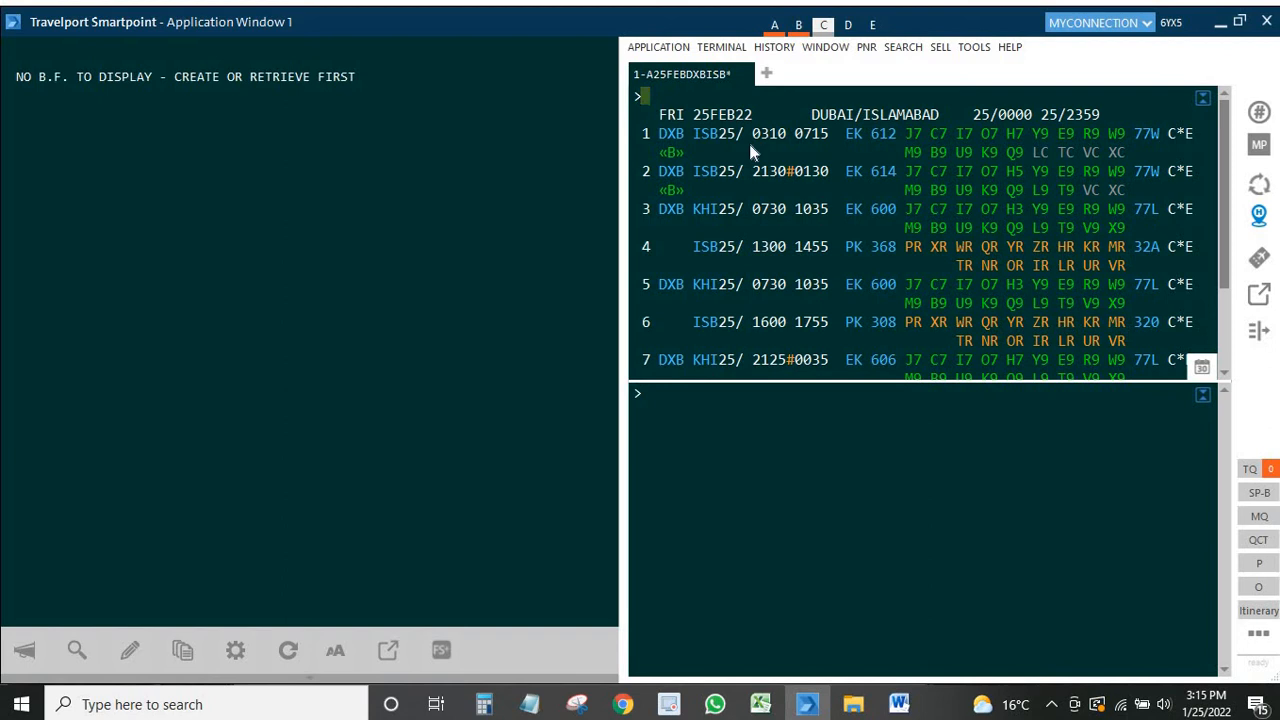
{"action": "mouse_move", "coordinate": [855, 220]}
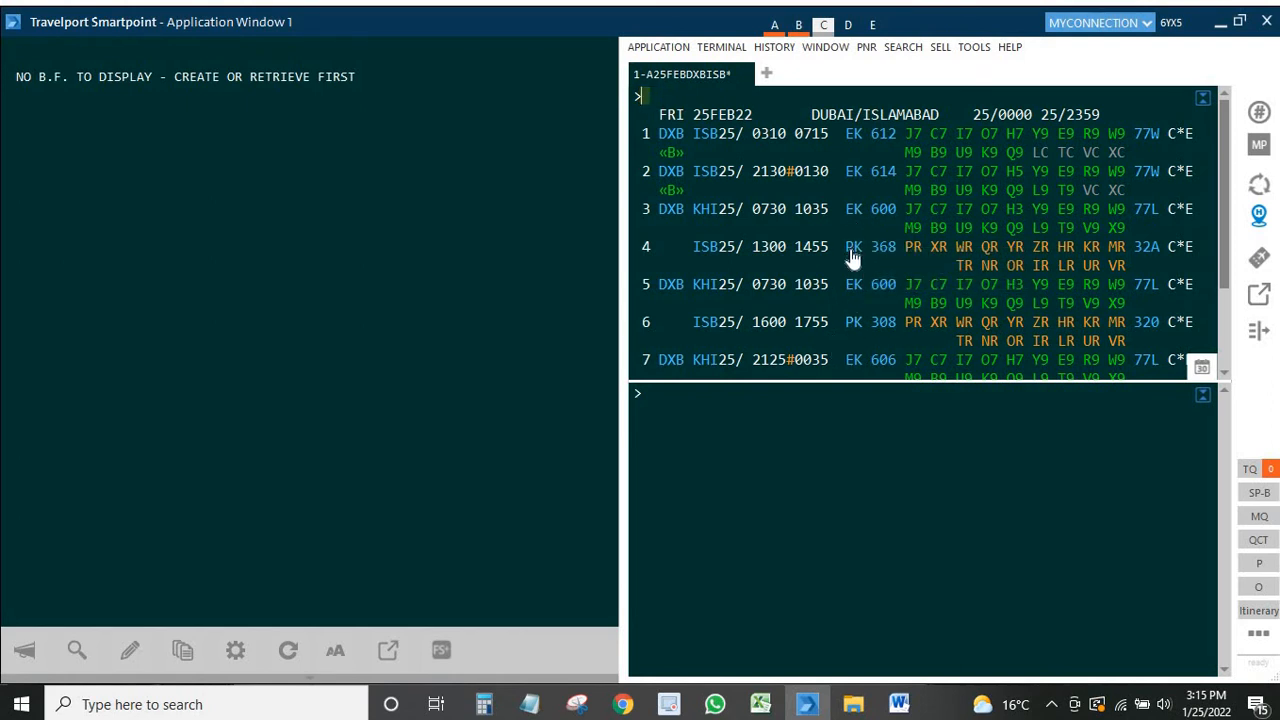
{"action": "mouse_move", "coordinate": [810, 250]}
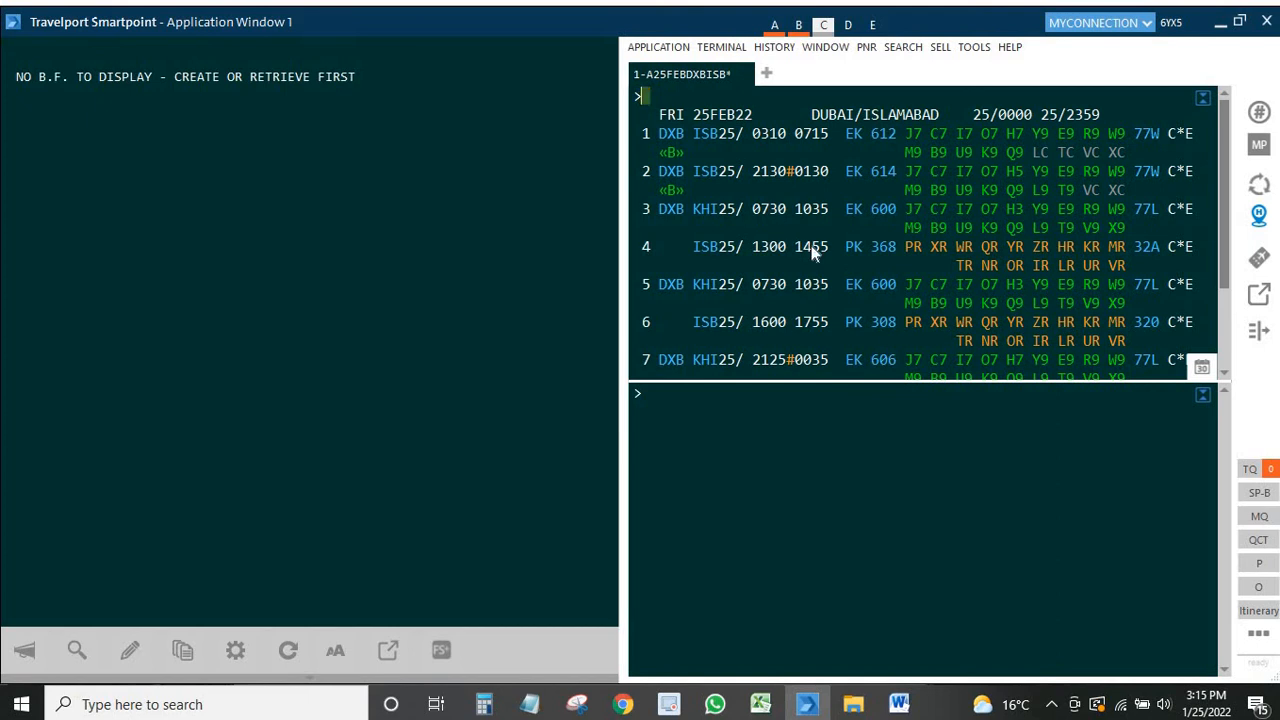
{"action": "mouse_move", "coordinate": [853, 321]}
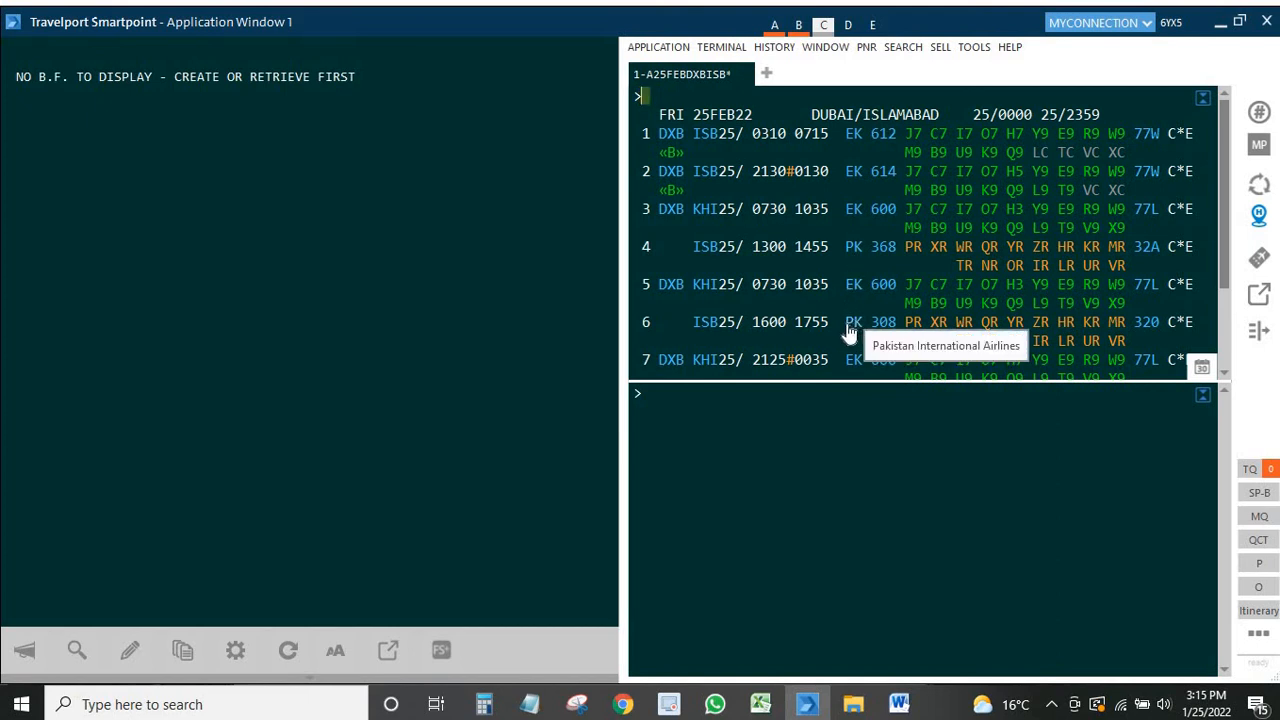
{"action": "mouse_move", "coordinate": [850, 294]}
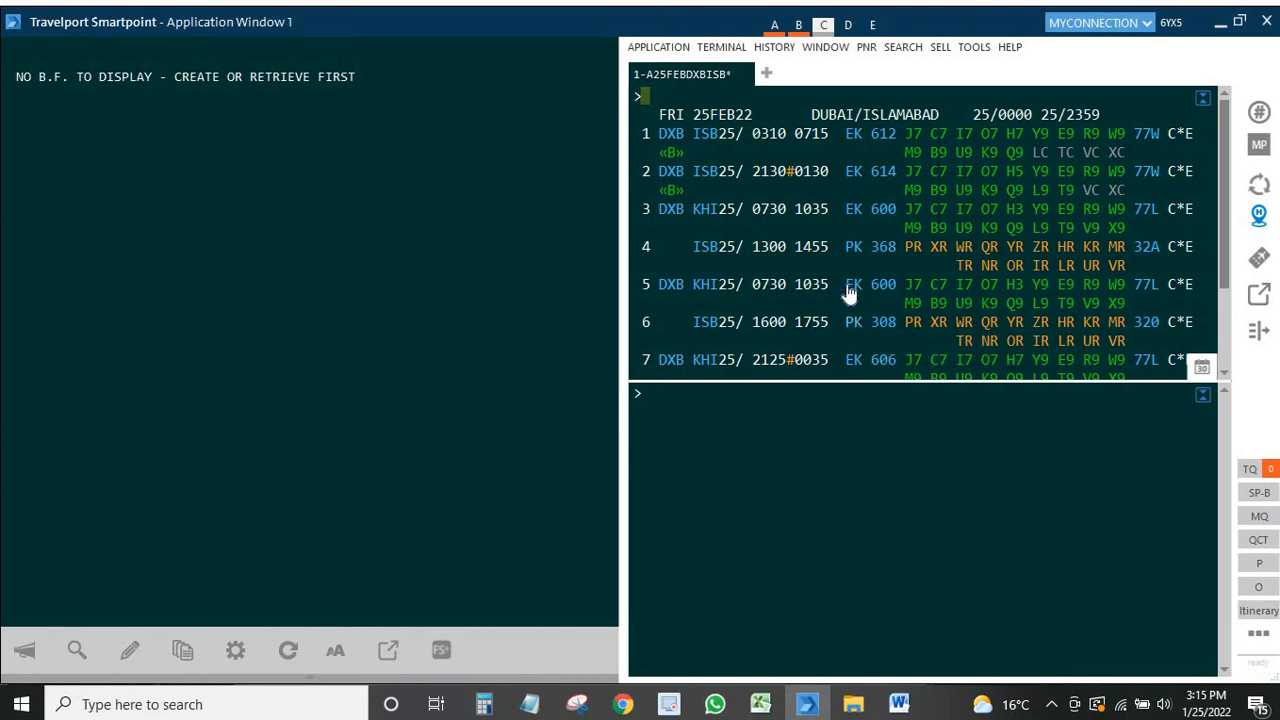
{"action": "mouse_move", "coordinate": [820, 165]}
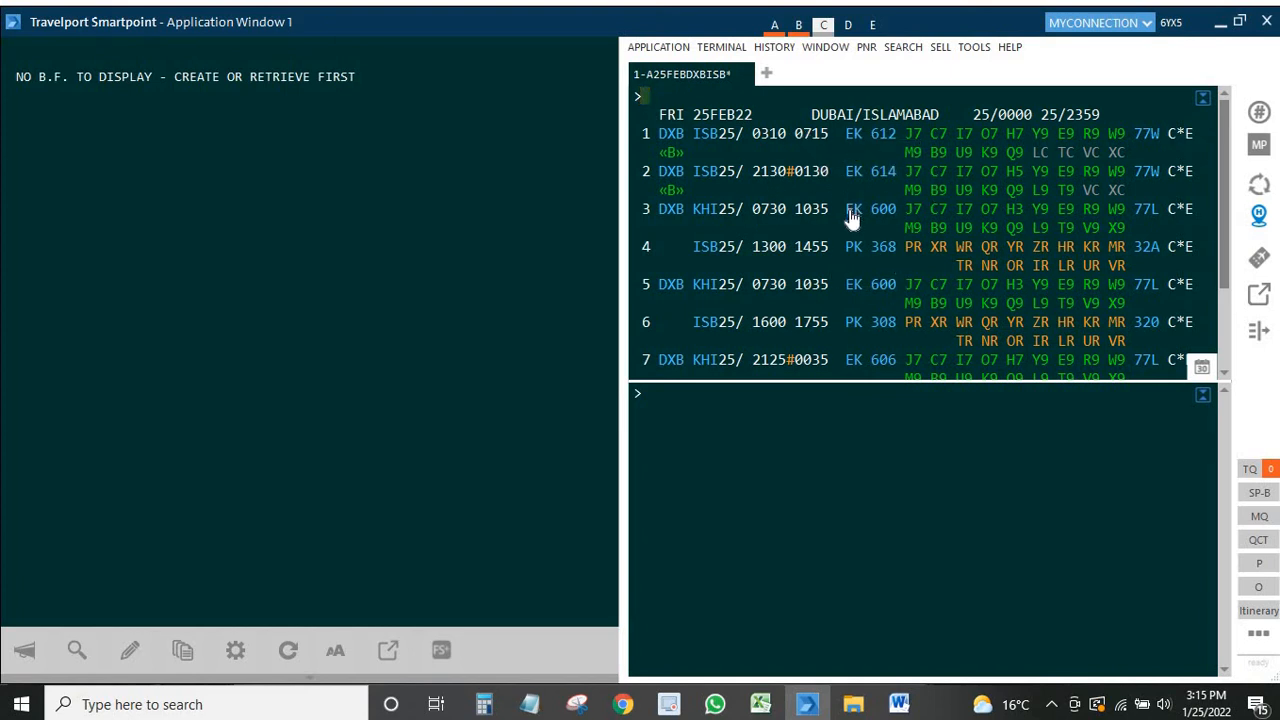
{"action": "mouse_move", "coordinate": [705, 408]}
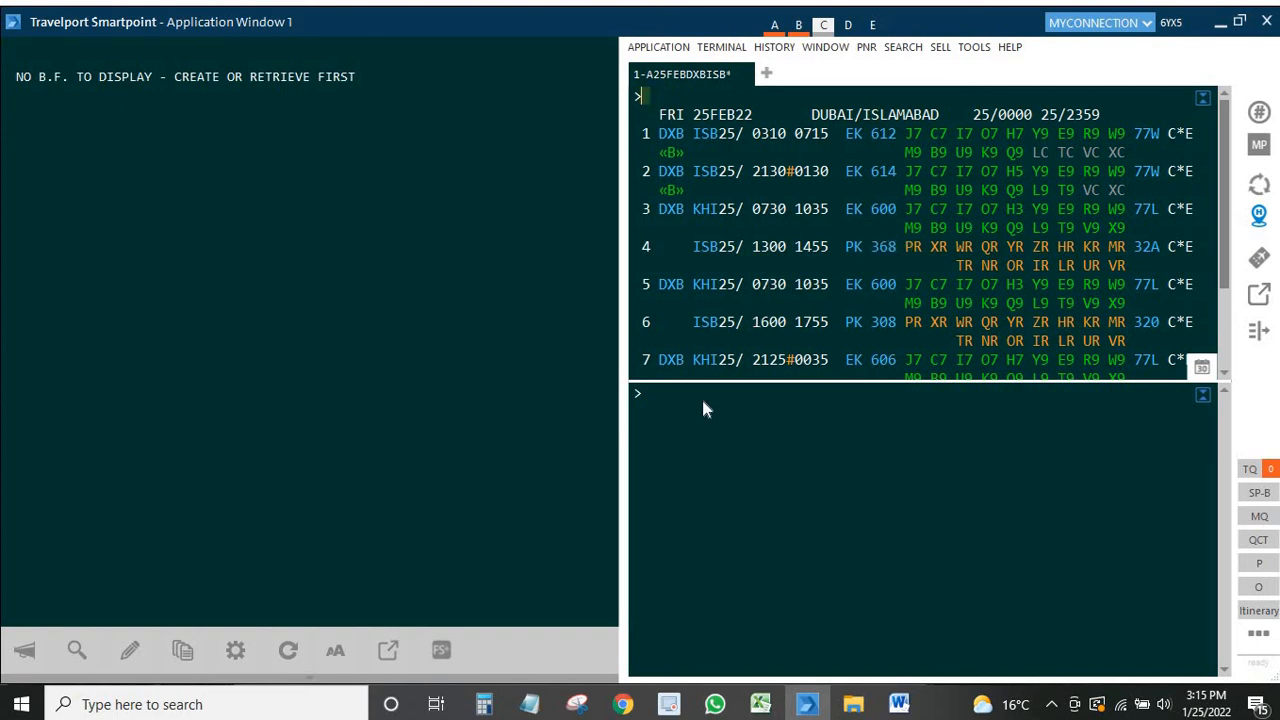